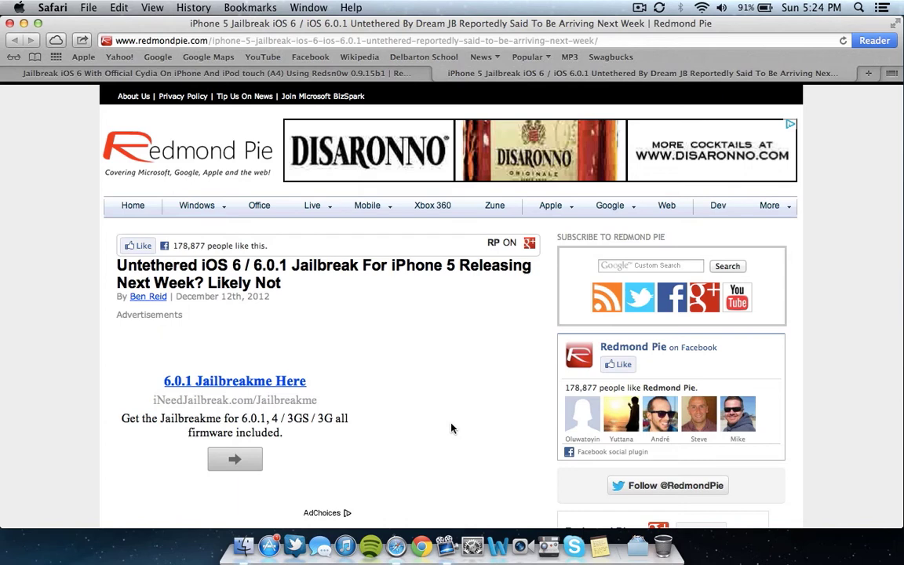
Scroll through the current iOS 6 jailbreak article and back up toward the top
{"action": "scroll", "scroll_direction": "down", "scroll_amount": 3}
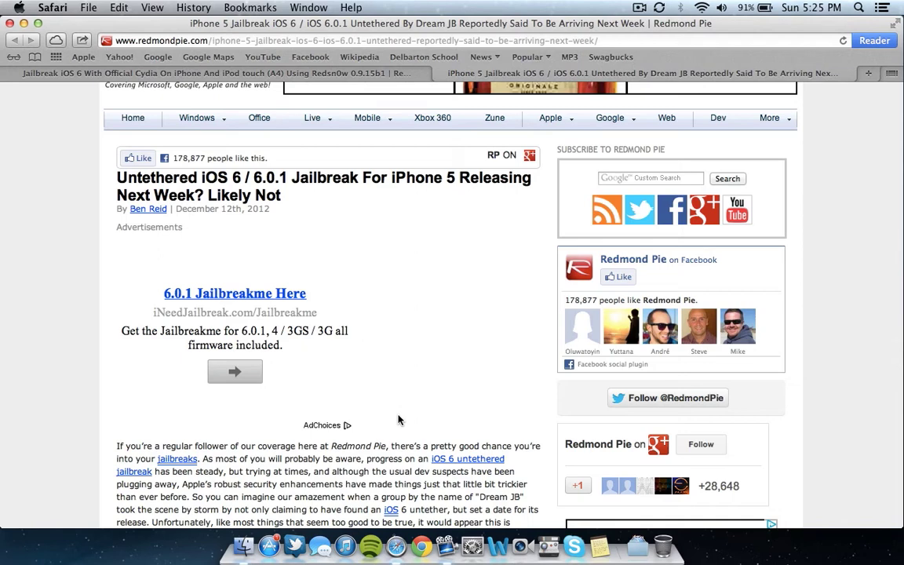
{"action": "scroll", "scroll_direction": "down", "scroll_amount": 3}
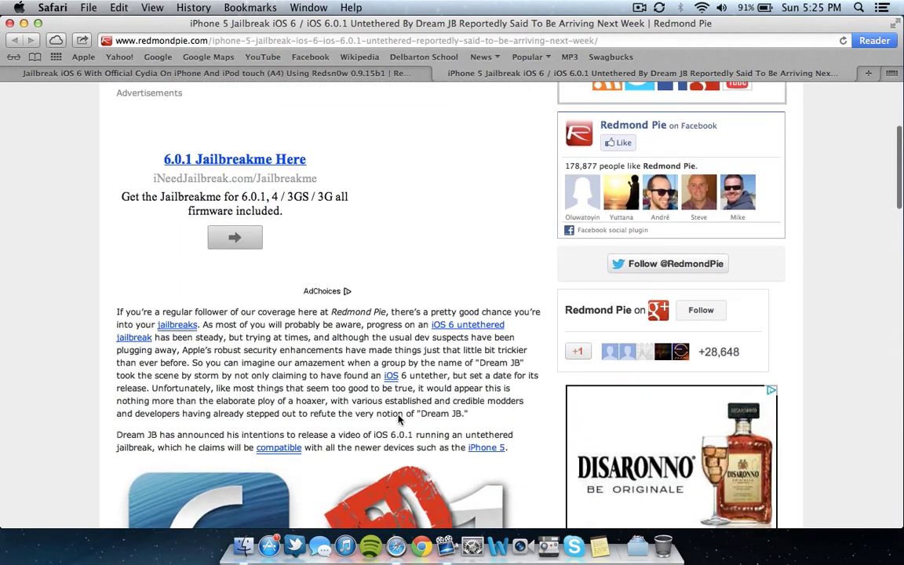
{"action": "scroll", "scroll_direction": "down", "scroll_amount": 3}
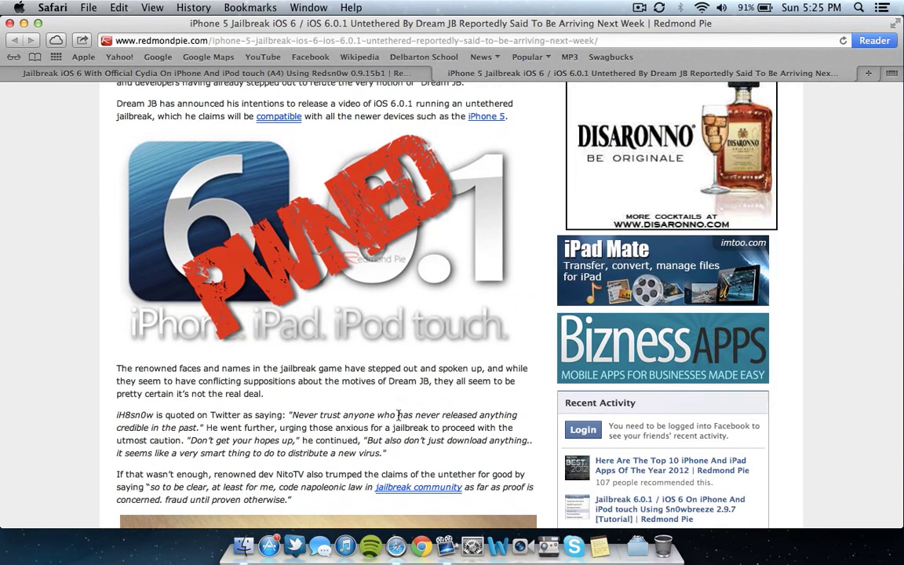
{"action": "scroll", "scroll_direction": "up", "scroll_amount": 3}
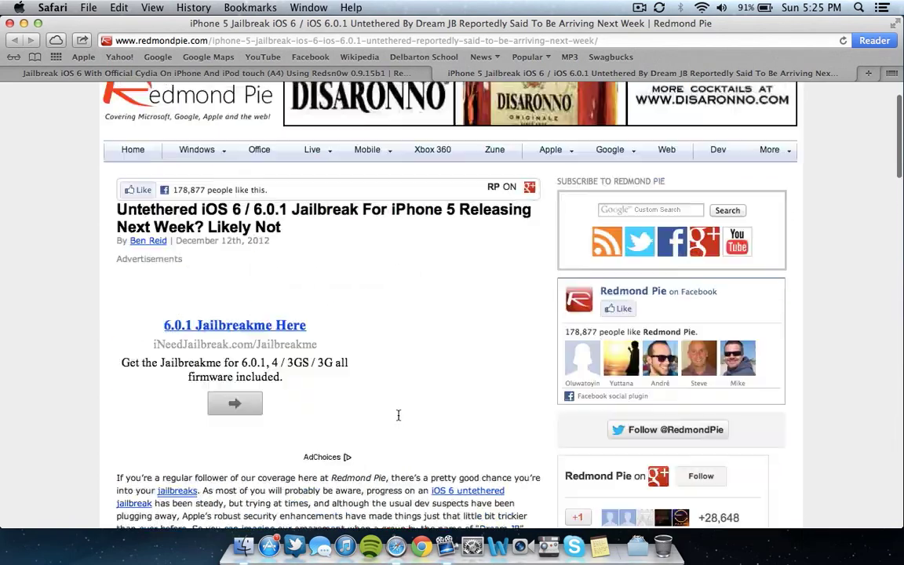
{"action": "scroll", "scroll_direction": "up", "scroll_amount": 3}
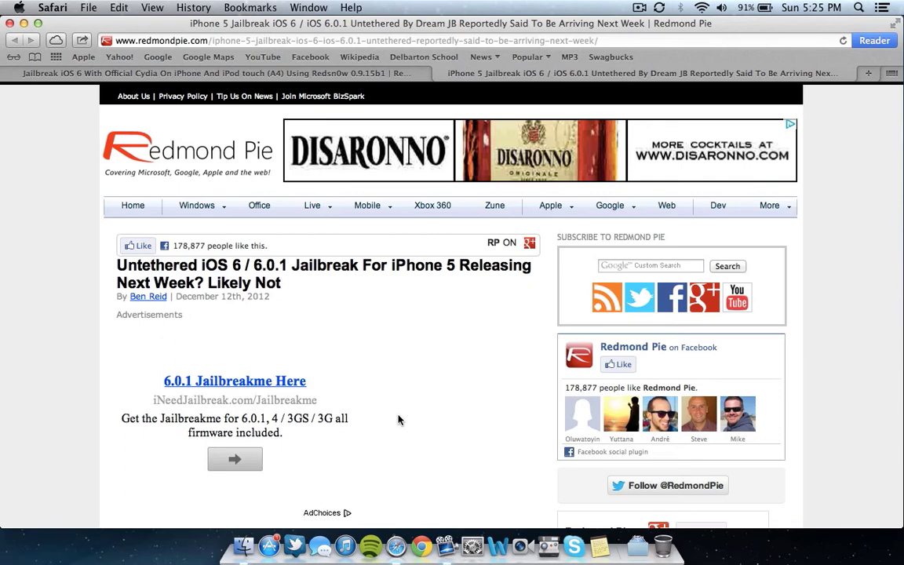
Switch to the second tab showing the Redsn0w 0.9.15b1 Cydia jailbreak article and read down it
{"action": "left_click", "coordinate": [227, 74]}
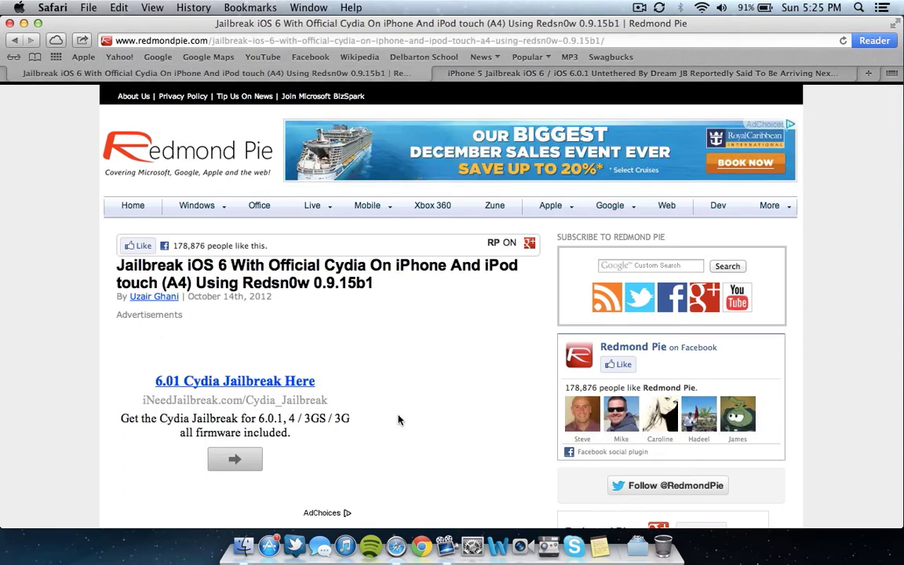
{"action": "scroll", "scroll_direction": "down", "scroll_amount": 3}
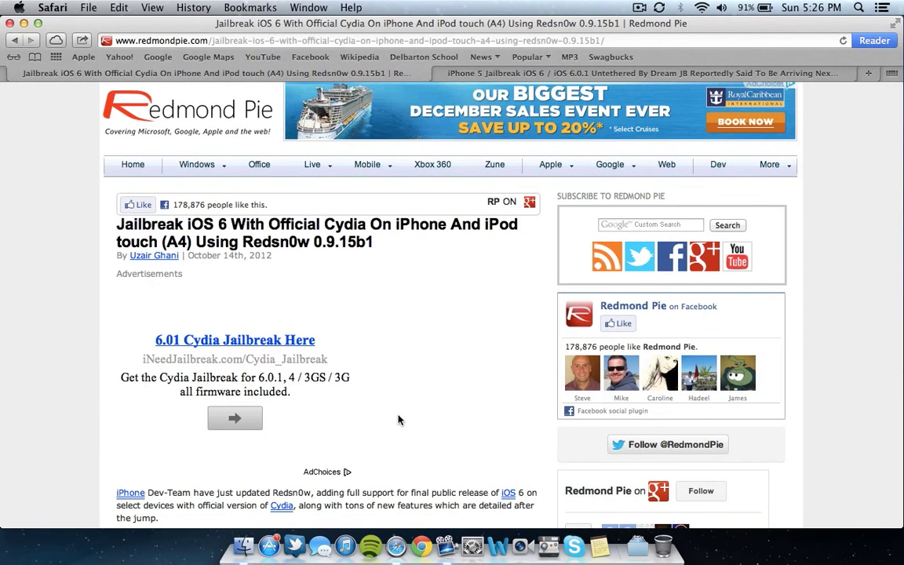
{"action": "scroll", "scroll_direction": "down", "scroll_amount": 3}
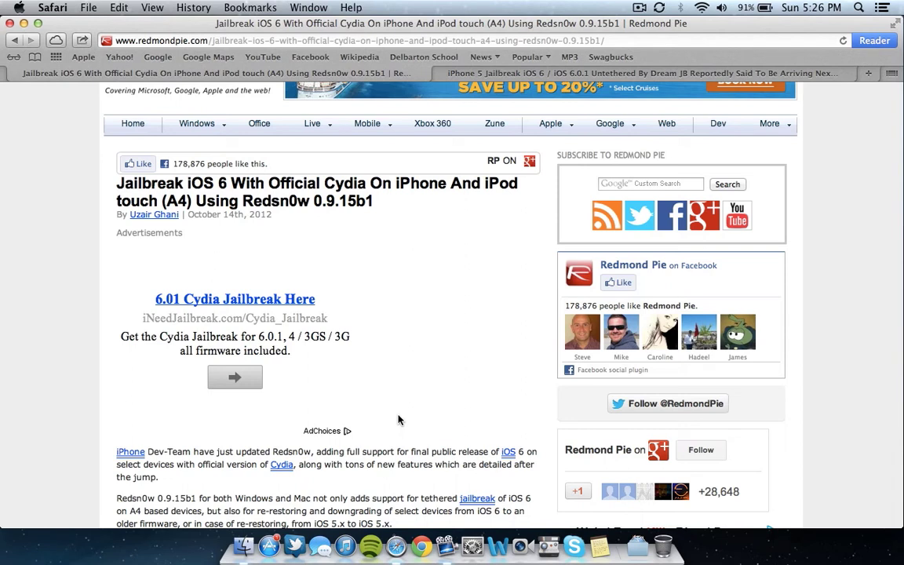
{"action": "scroll", "scroll_direction": "down", "scroll_amount": 3}
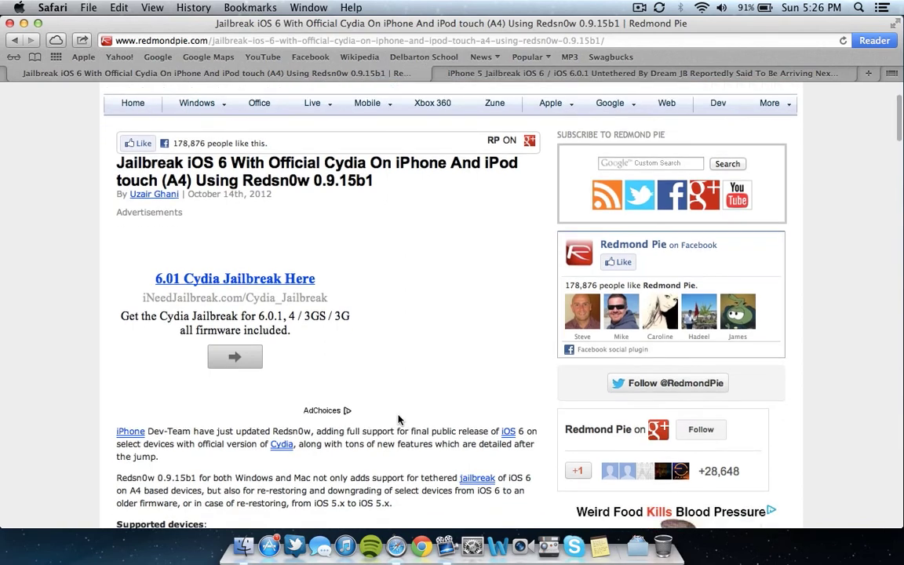